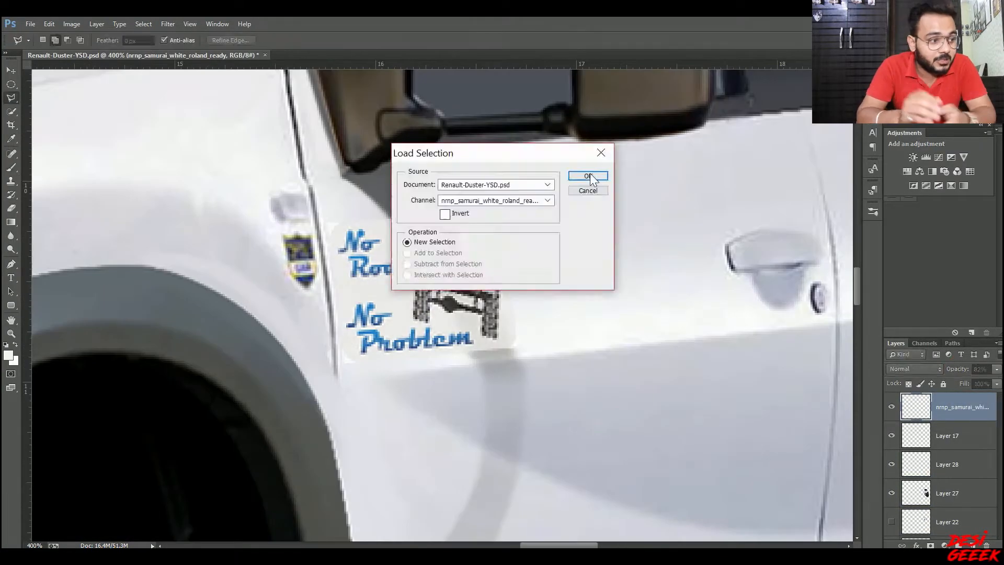
# Load the saved selection so the OFF-ROAD TOURS logo can be placed over the Duster
pyautogui.click(587, 176)
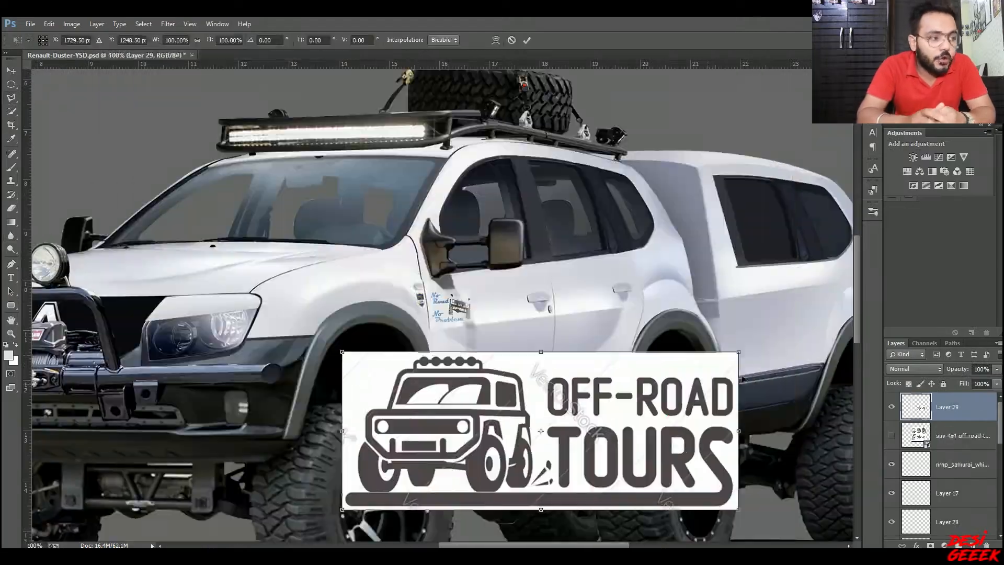